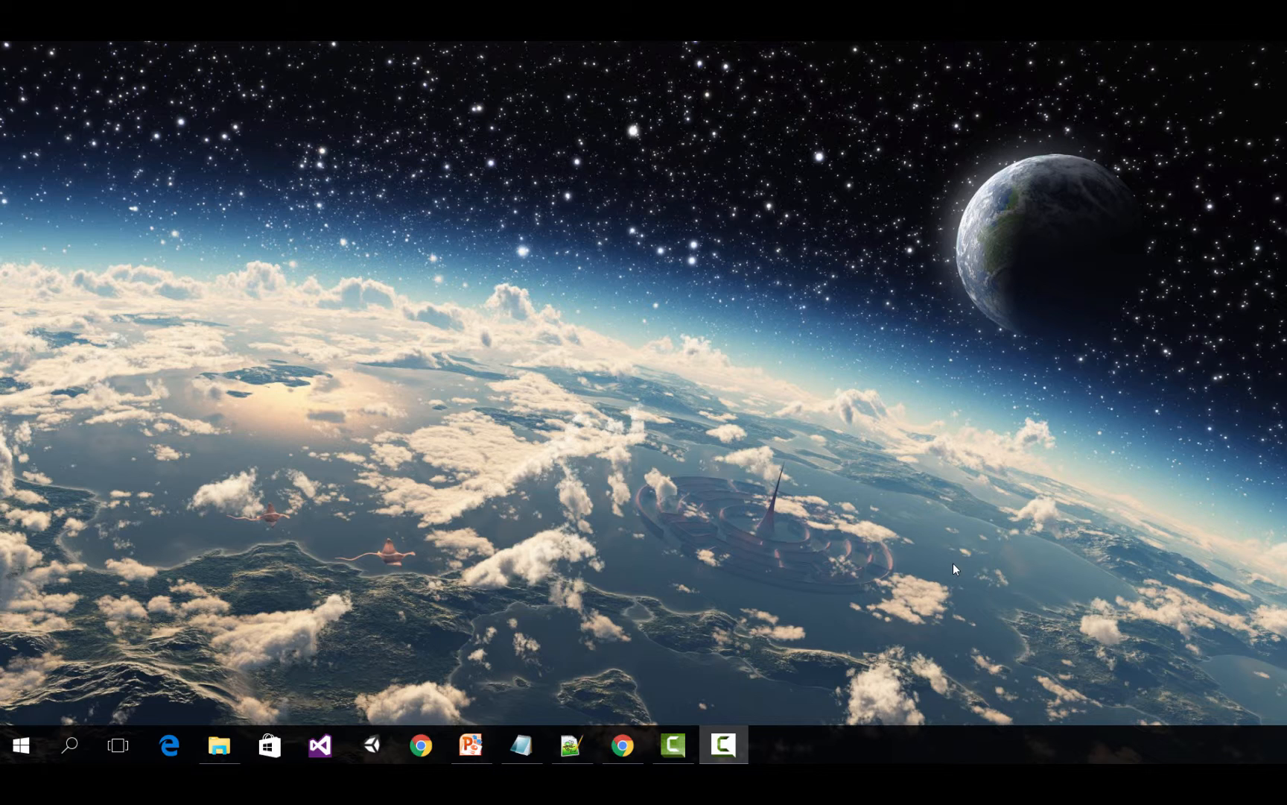
{"action": "mouse_move", "coordinate": [686, 716]}
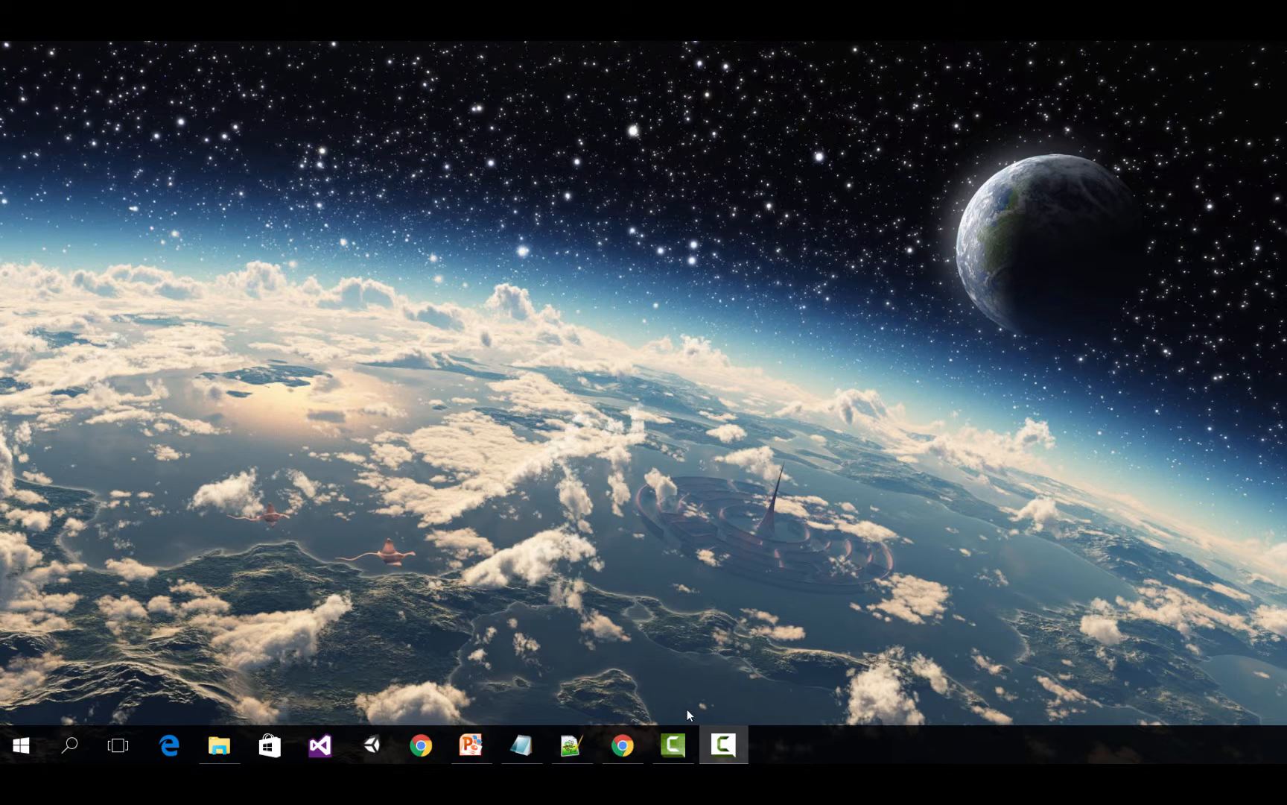
{"action": "mouse_move", "coordinate": [623, 745]}
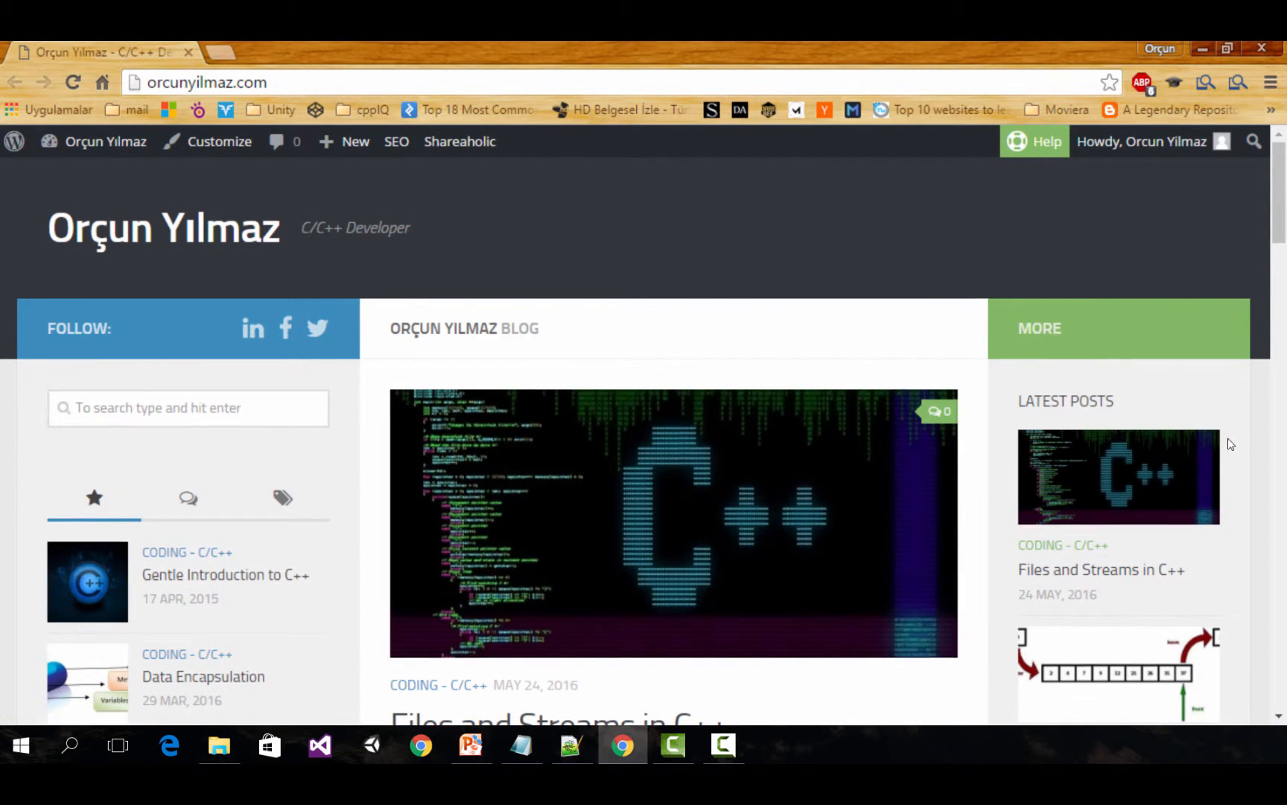
{"action": "scroll", "scroll_direction": "down", "scroll_amount": 3}
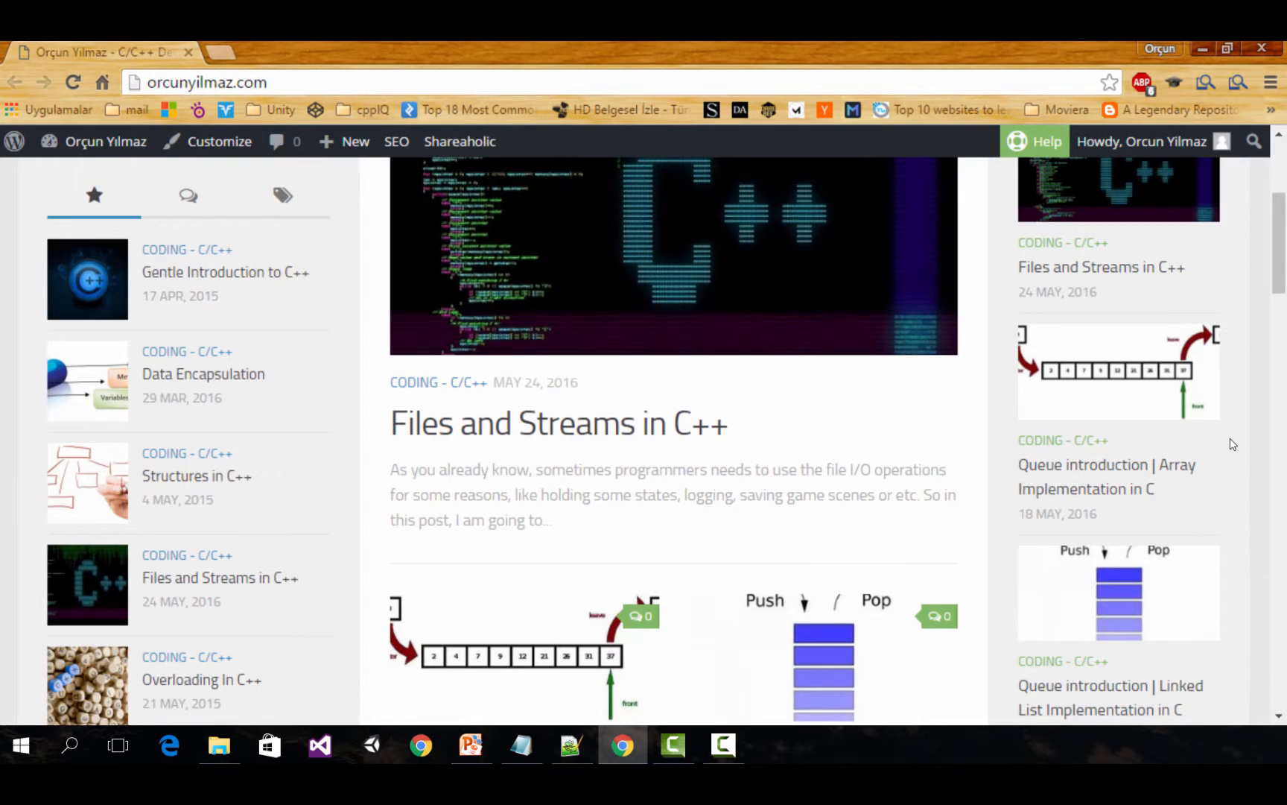
{"action": "scroll", "scroll_direction": "down", "scroll_amount": 3}
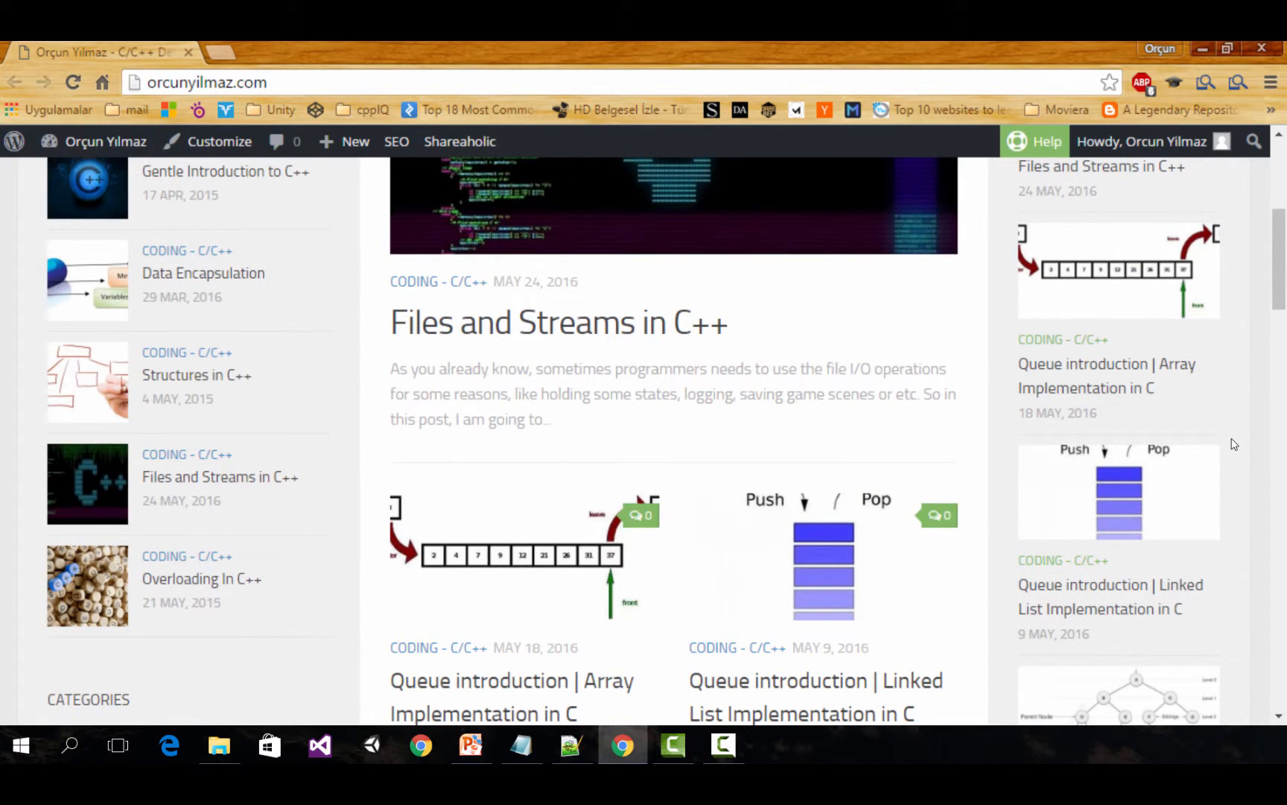
{"action": "scroll", "scroll_direction": "down", "scroll_amount": 3}
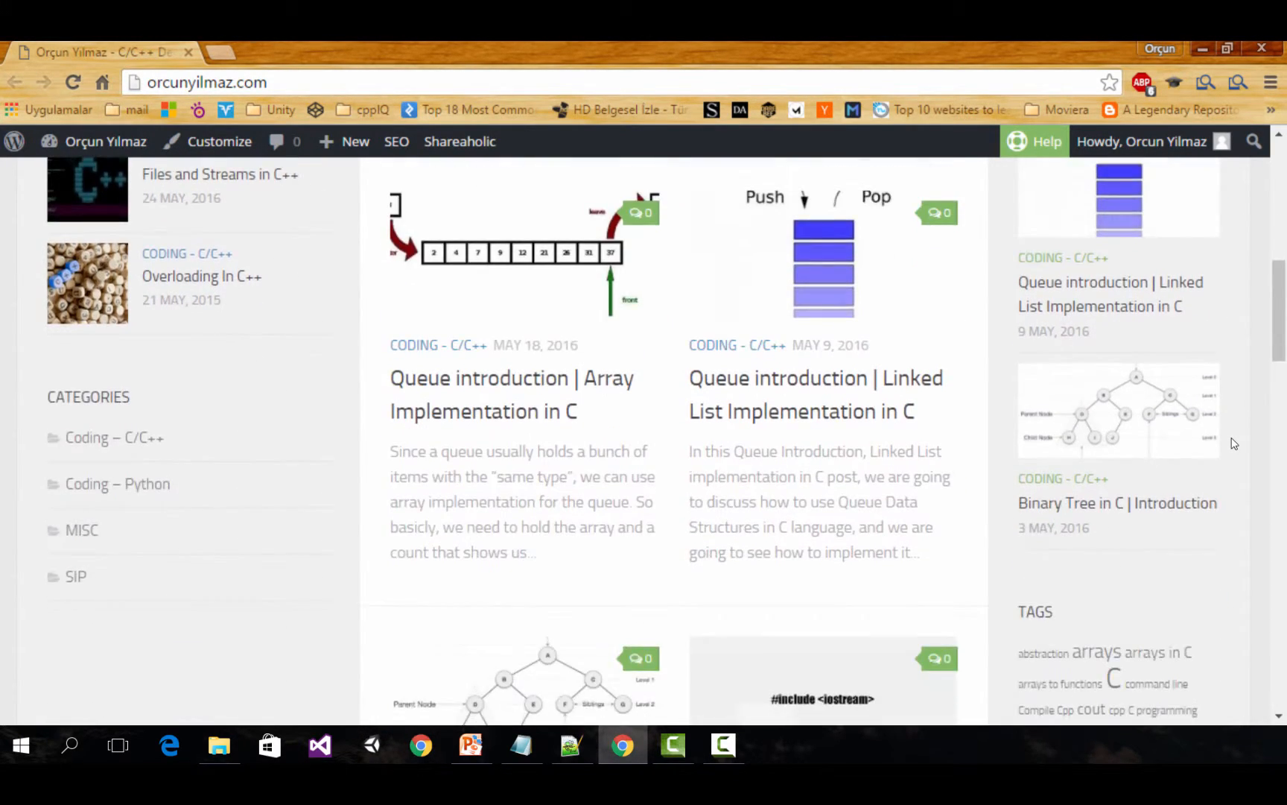
{"action": "scroll", "scroll_direction": "down", "scroll_amount": 3}
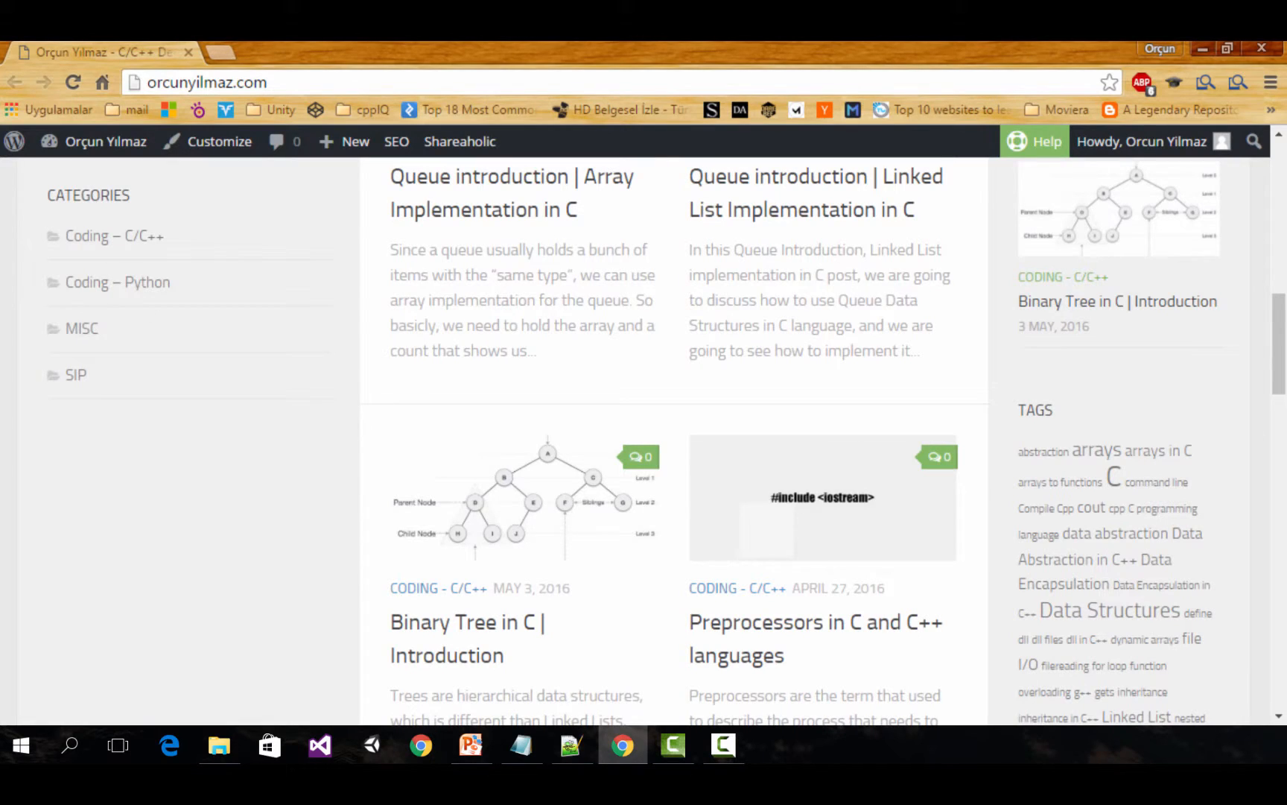